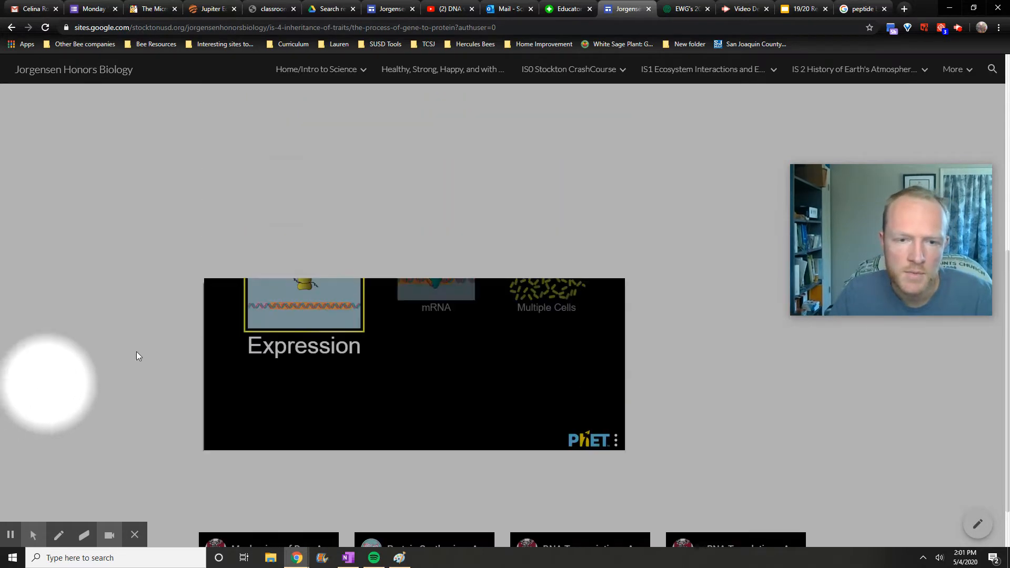
pyautogui.scroll(3)
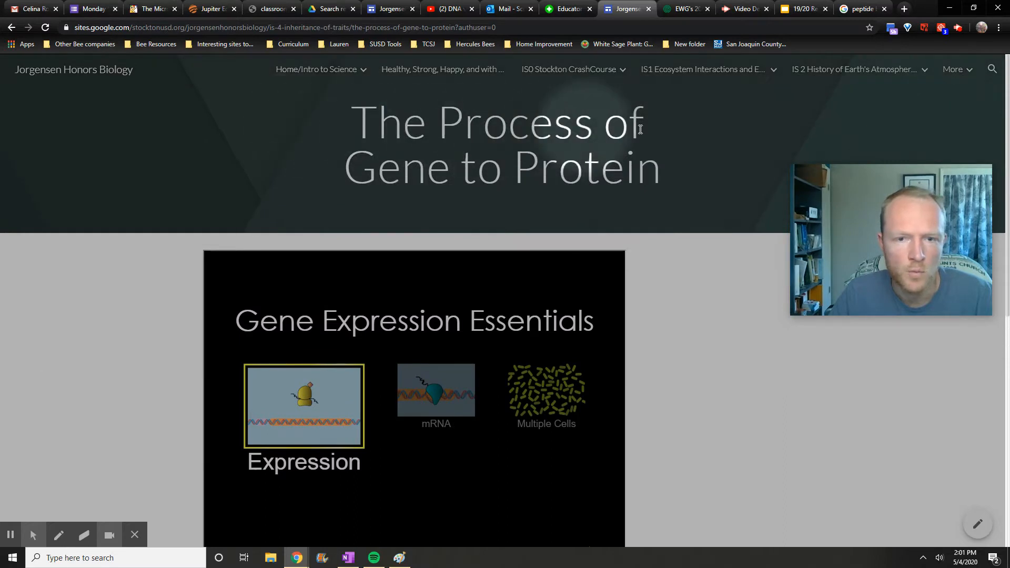
pyautogui.moveTo(483, 397)
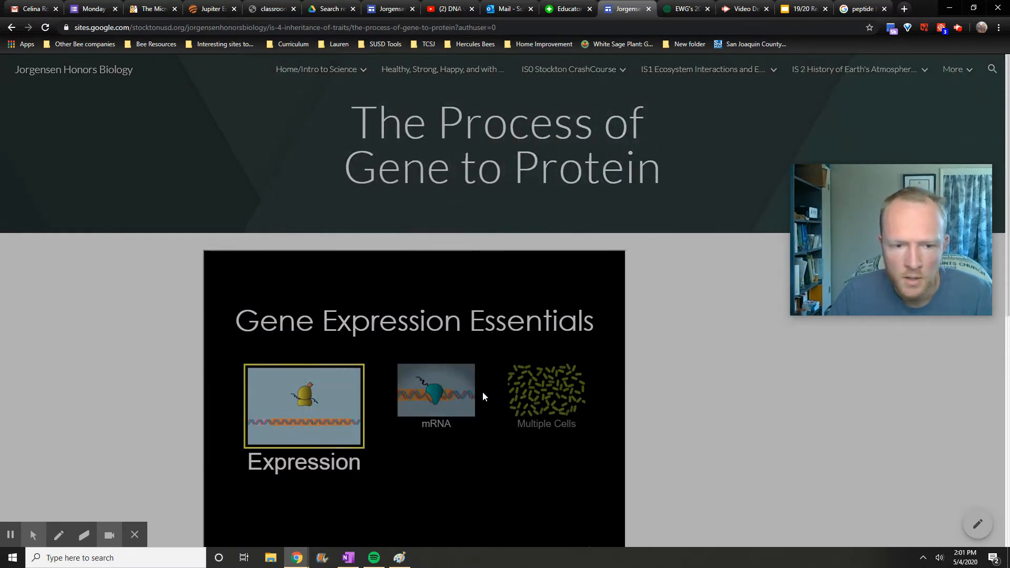
pyautogui.moveTo(260, 412)
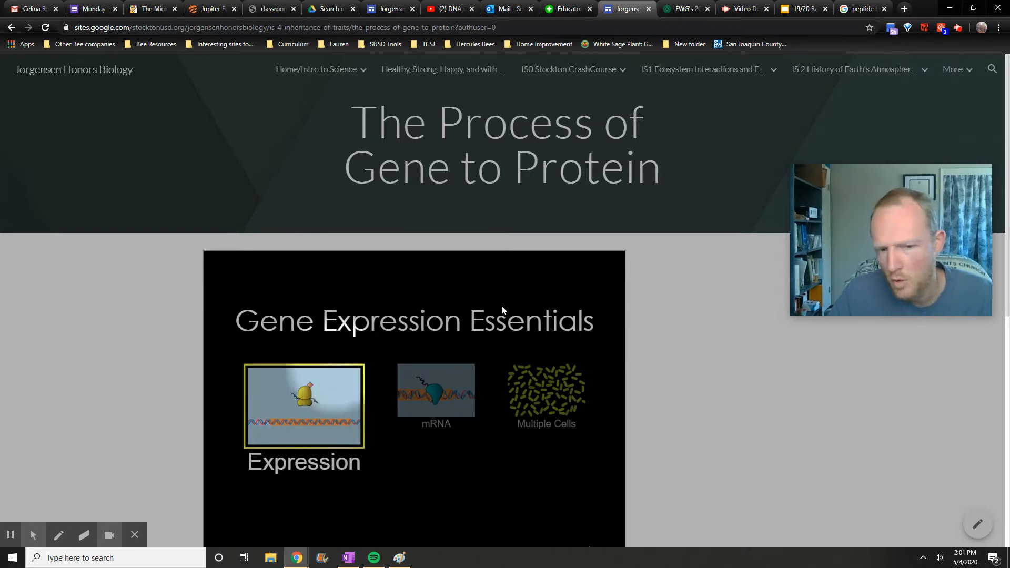
pyautogui.scroll(-3)
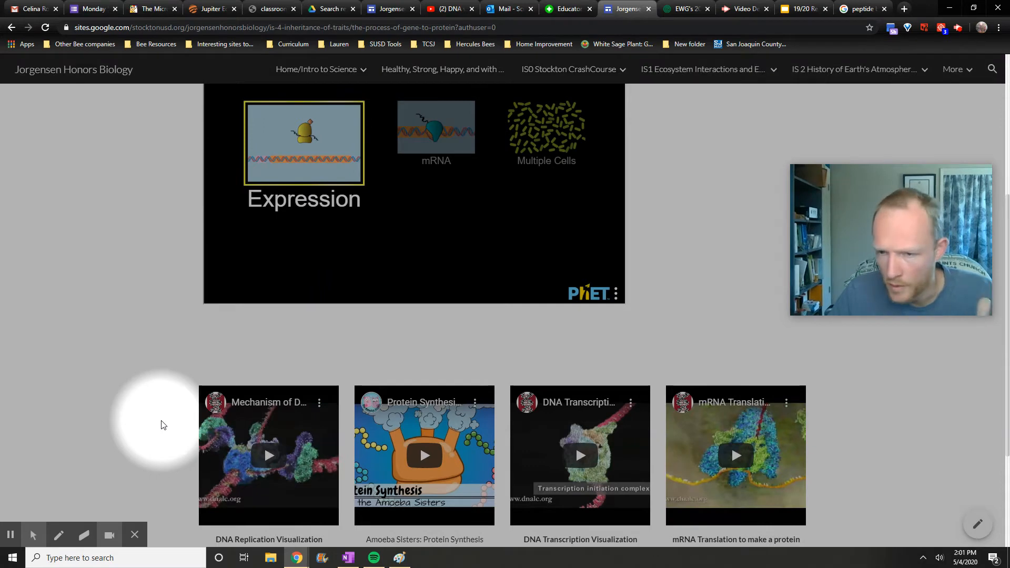
pyautogui.scroll(-3)
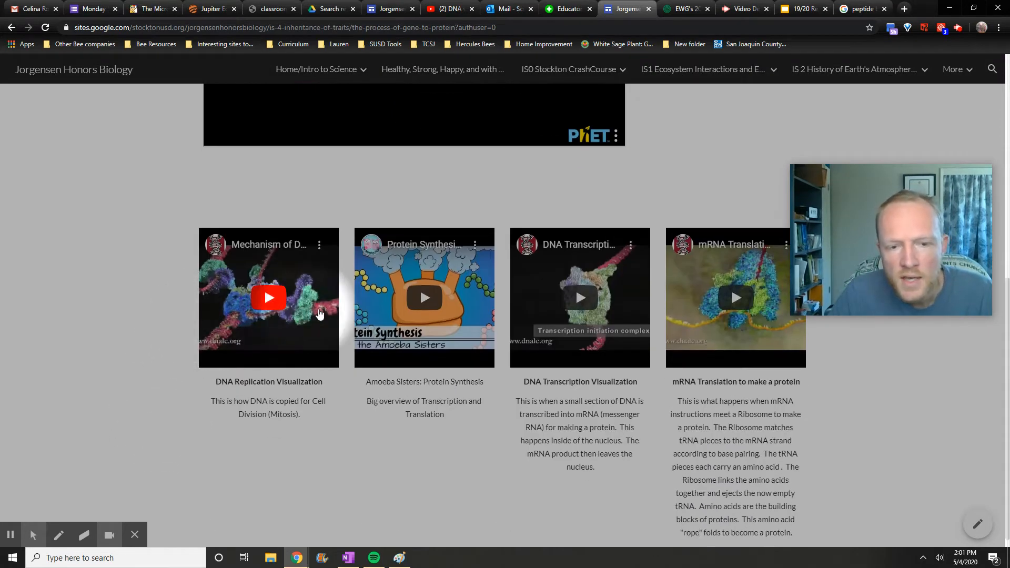